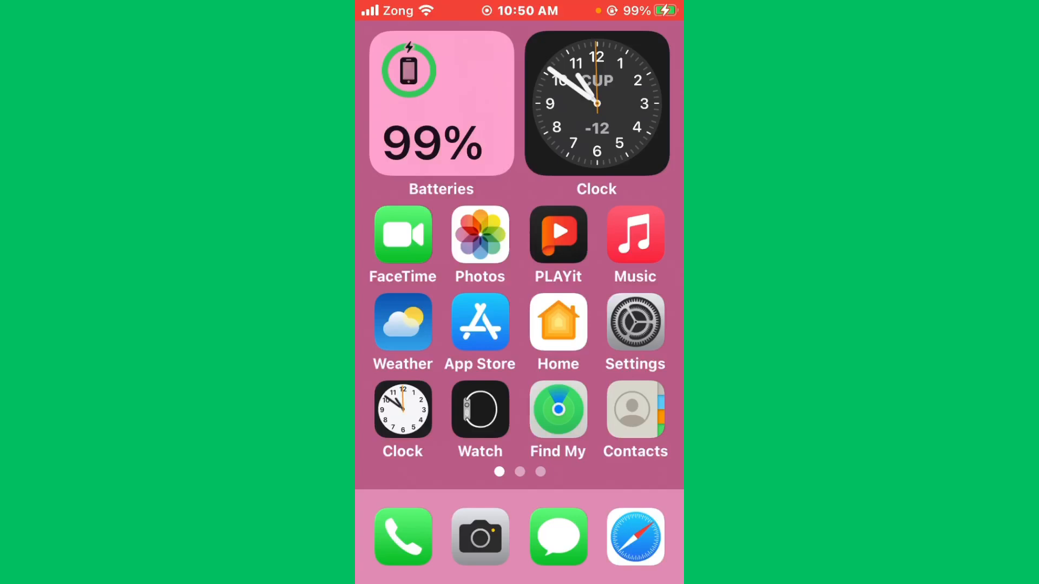
# Step: Swipe to the second Home Screen page showing WhatsApp, TikTok, Facebook, X and Gmail
pyautogui.click(636, 322)
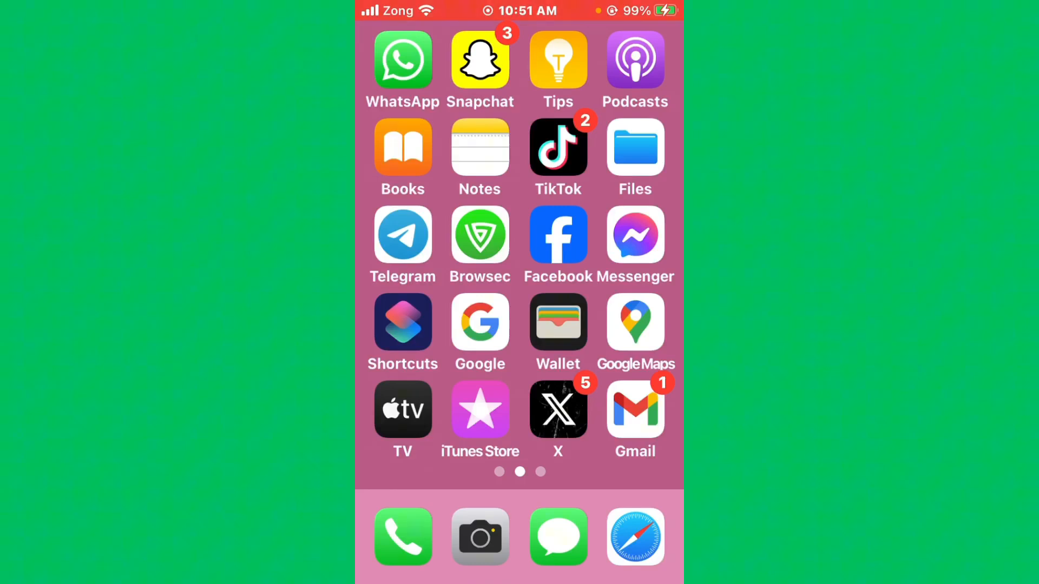
# Step: Start a store search beginning with 'w' in the App Store, then return Home
pyautogui.hscroll(3)
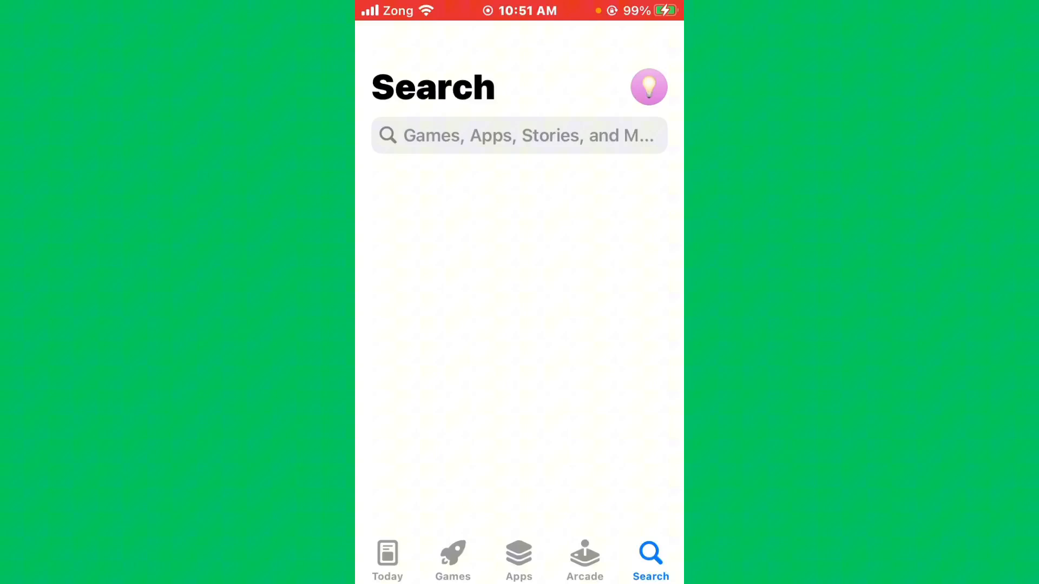
pyautogui.write('w')
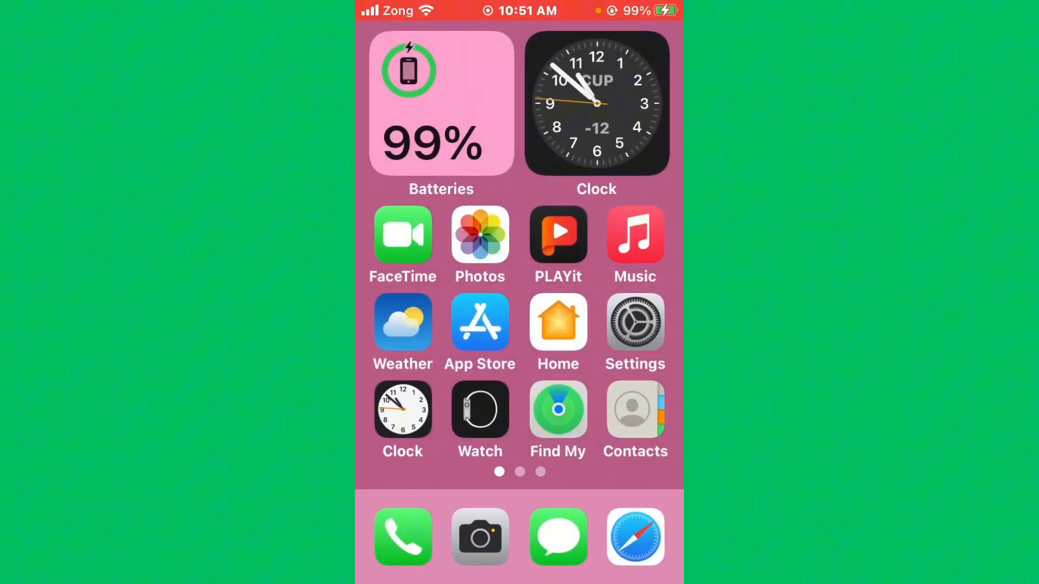
# Step: Offload WhatsApp from iPhone Storage under General, keeping its documents and data
pyautogui.click(635, 324)
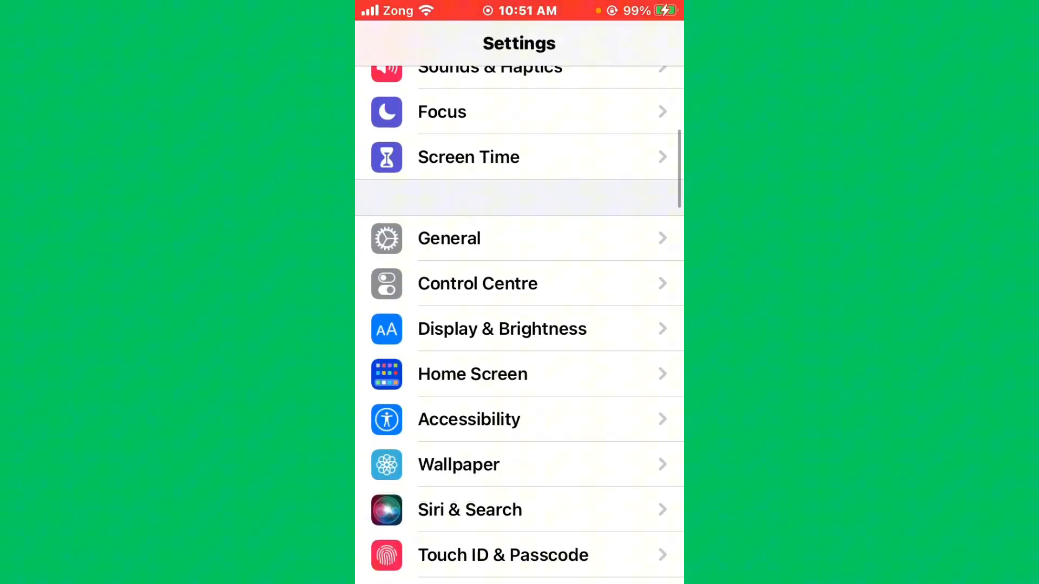
pyautogui.click(448, 239)
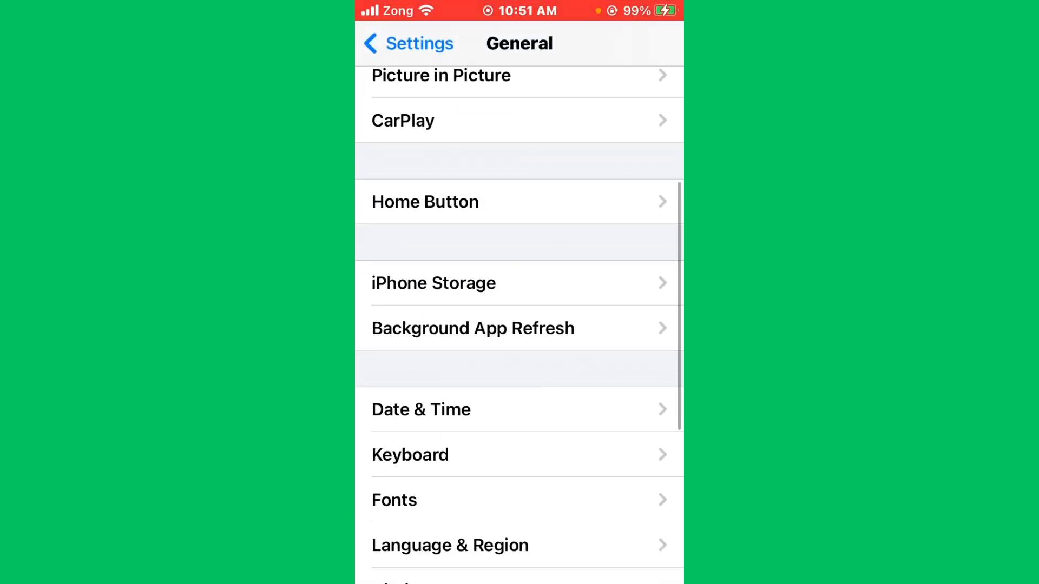
pyautogui.click(434, 283)
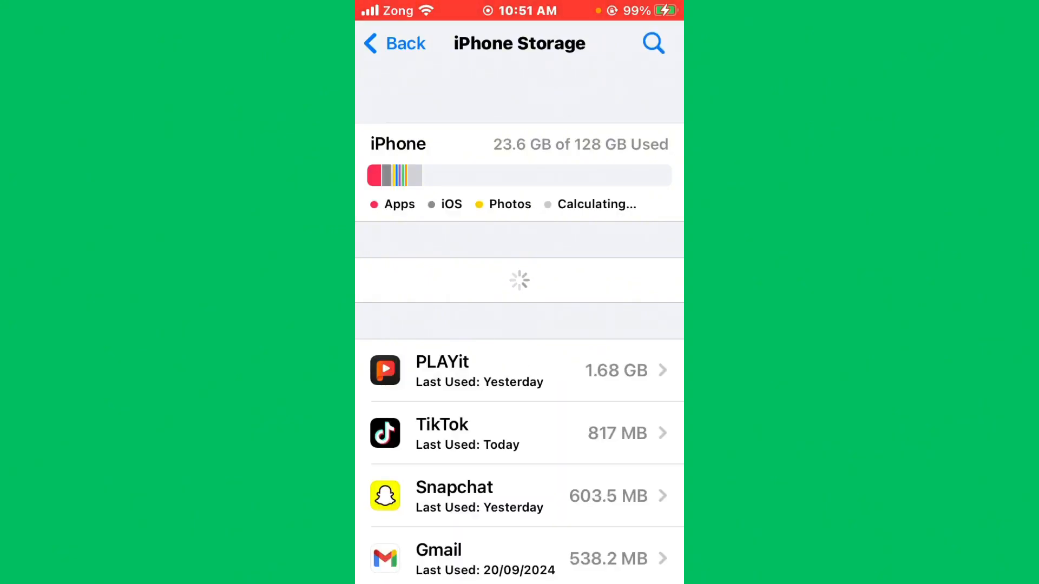
pyautogui.scroll(-3)
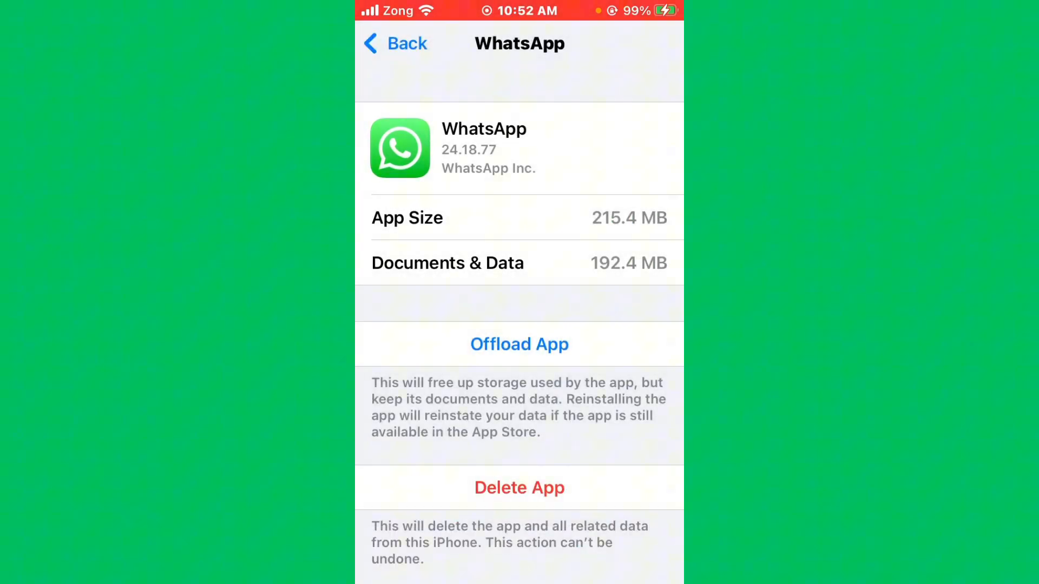
pyautogui.click(395, 43)
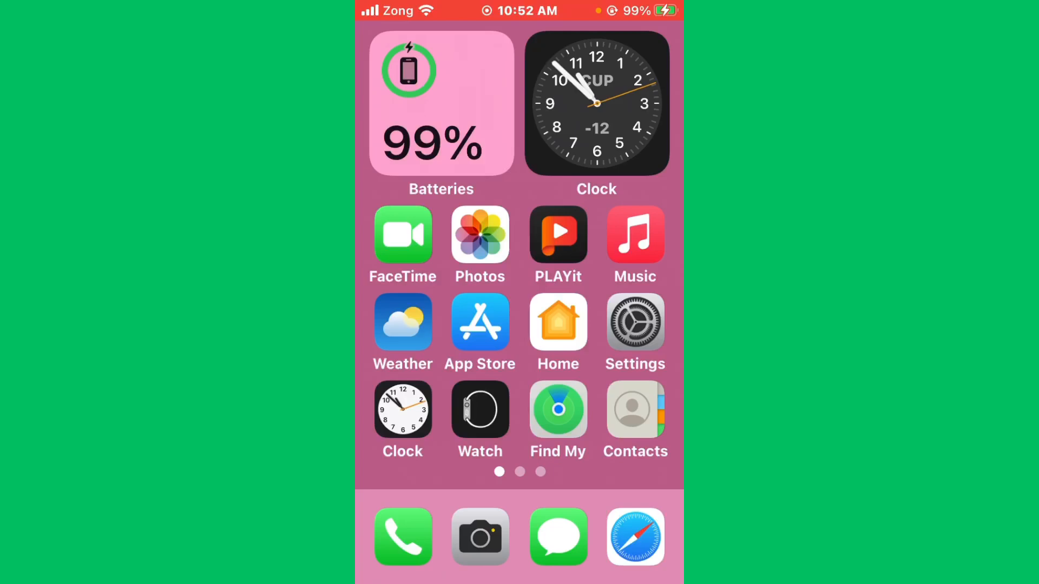
# Step: Reach the Find My page under the Apple ID settings
pyautogui.hscroll(-3)
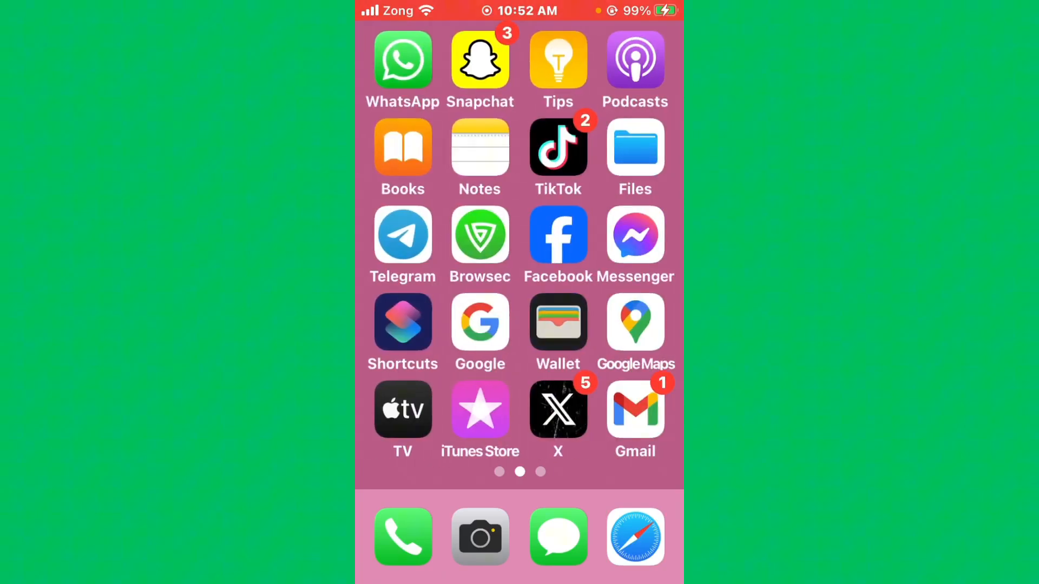
pyautogui.hscroll(3)
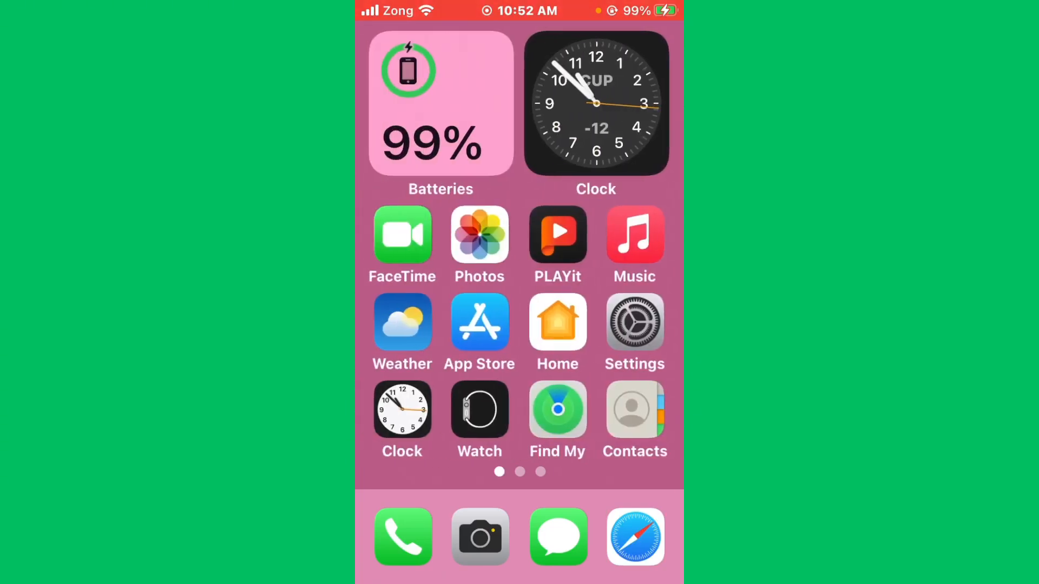
pyautogui.click(634, 323)
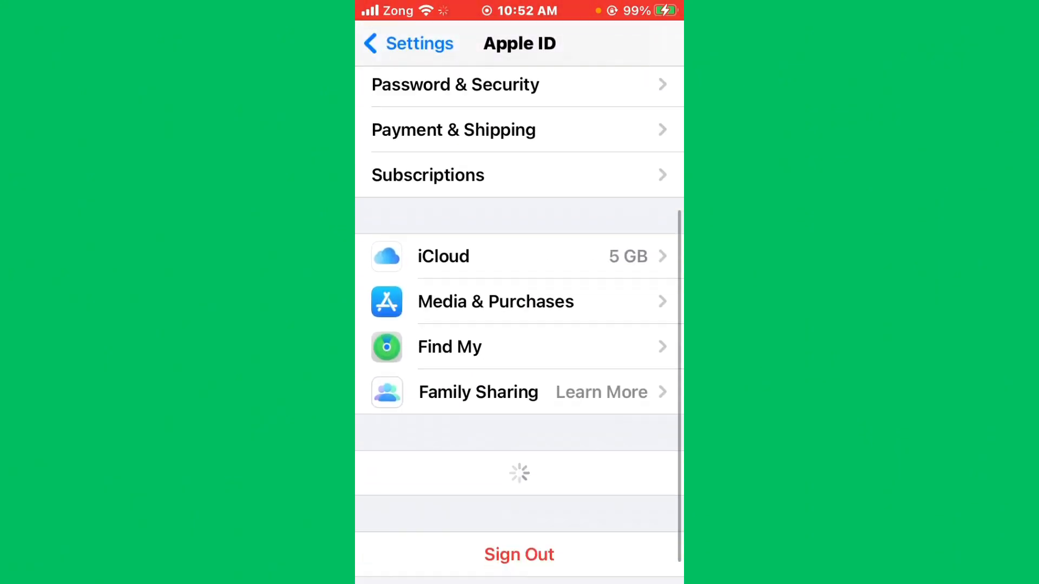
pyautogui.click(449, 347)
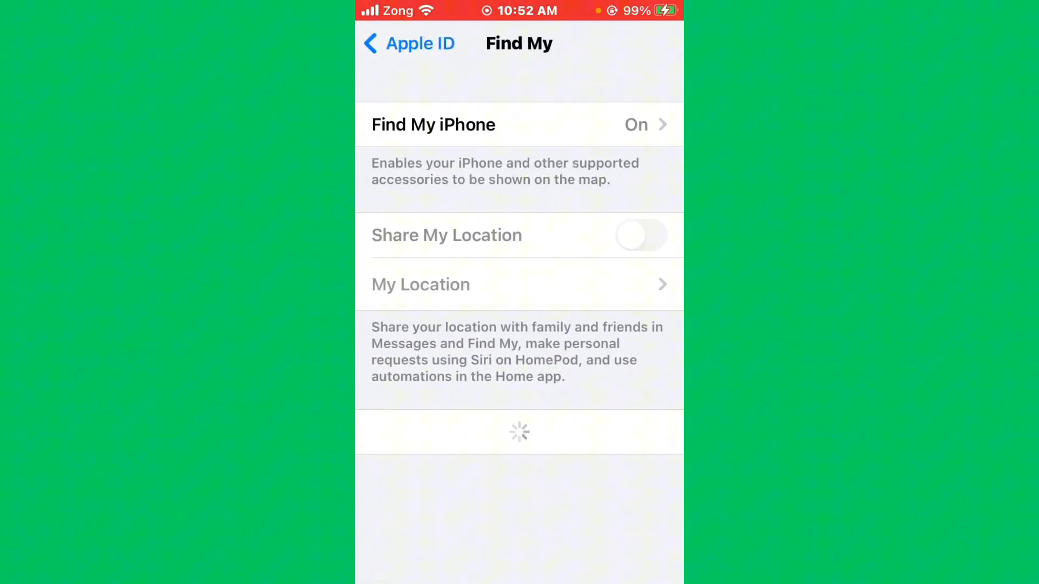
# Step: Toggle Share My Location on and back off, returning to the Apple ID page
pyautogui.click(640, 235)
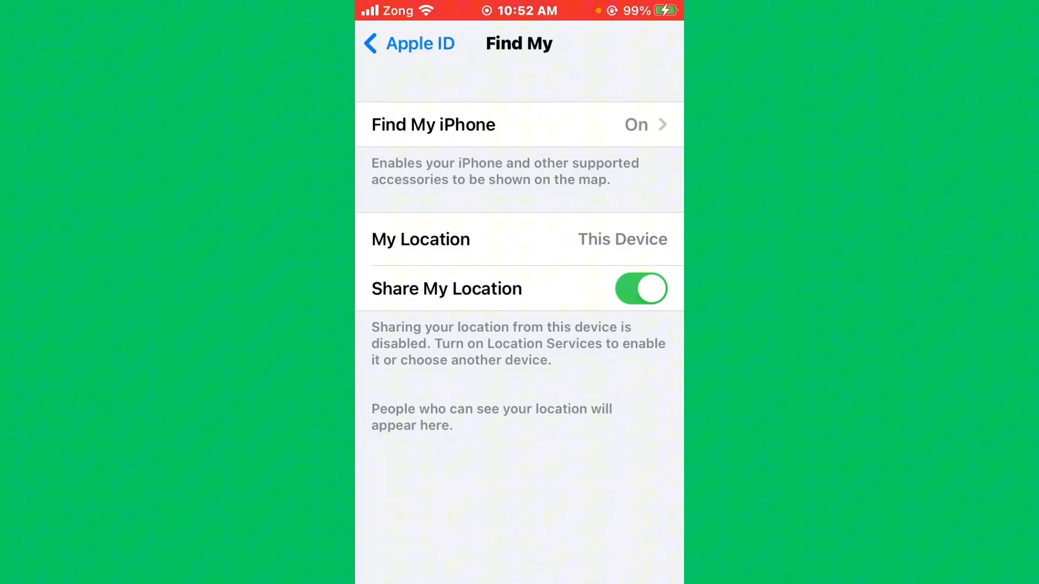
pyautogui.click(639, 289)
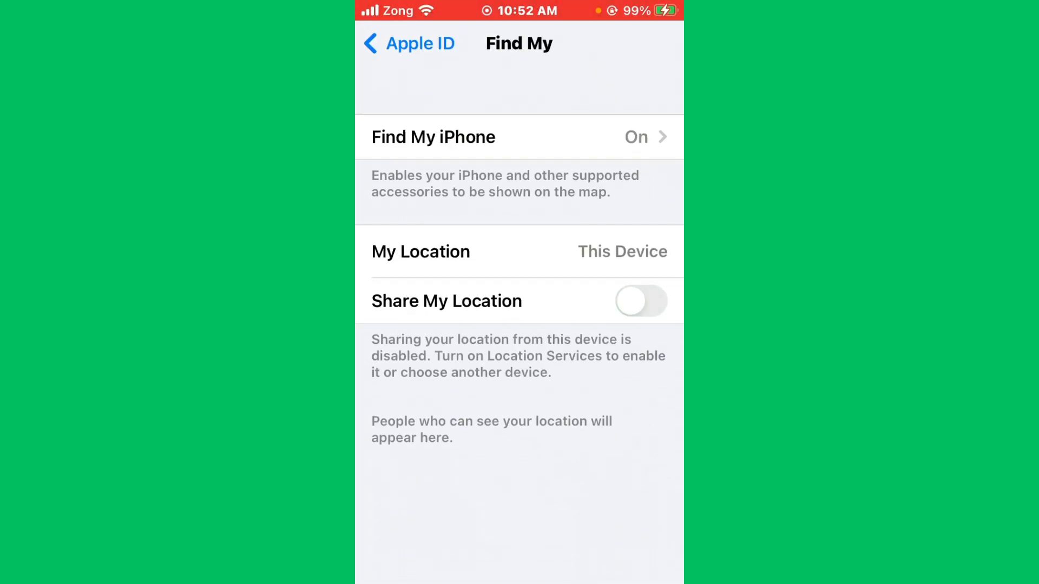
pyautogui.click(640, 301)
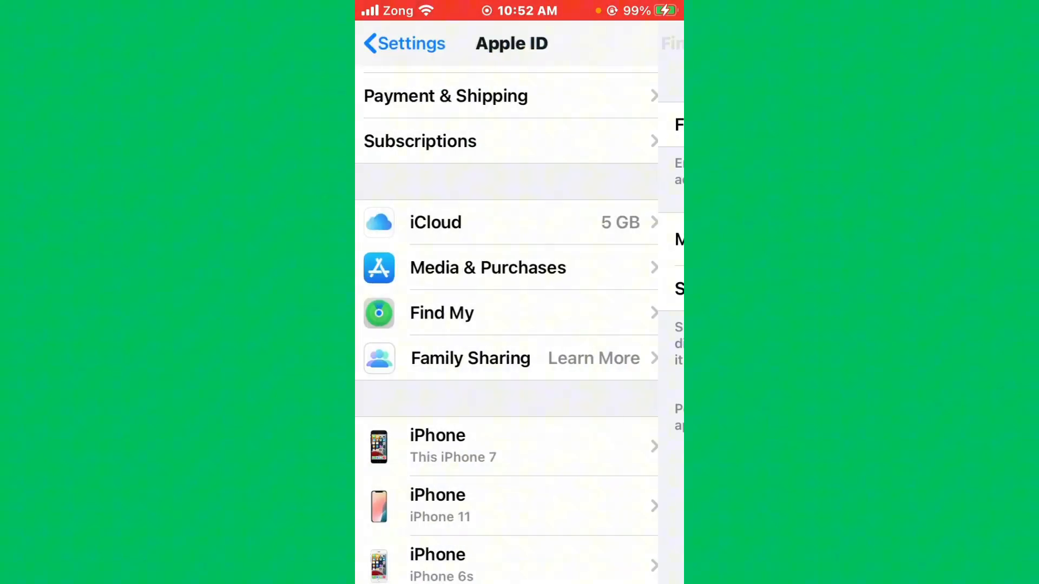
# Step: Reset Network Settings via General > Transfer or Reset iPhone > Reset, and confirm
pyautogui.click(403, 44)
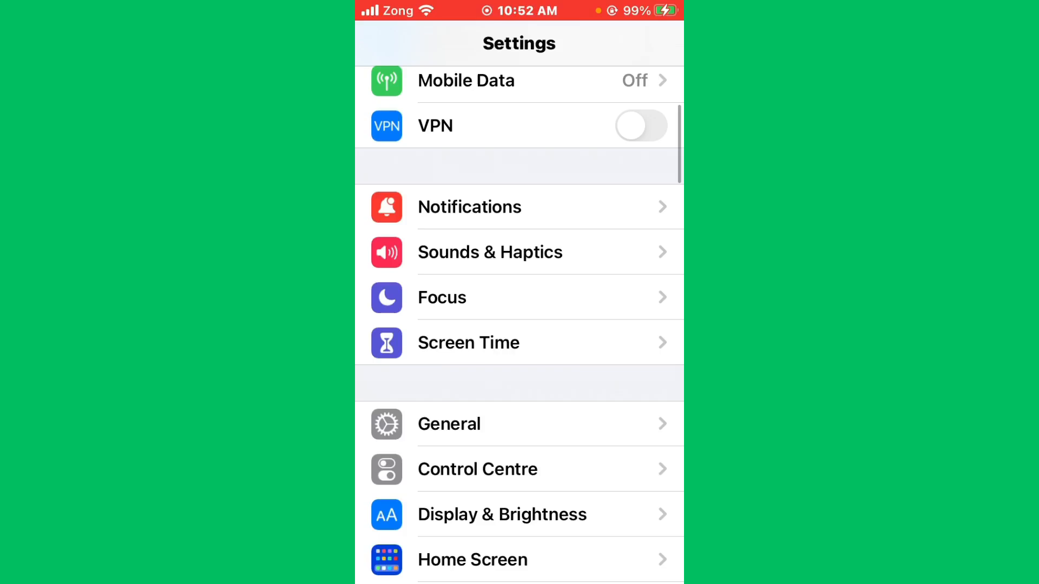
pyautogui.click(448, 424)
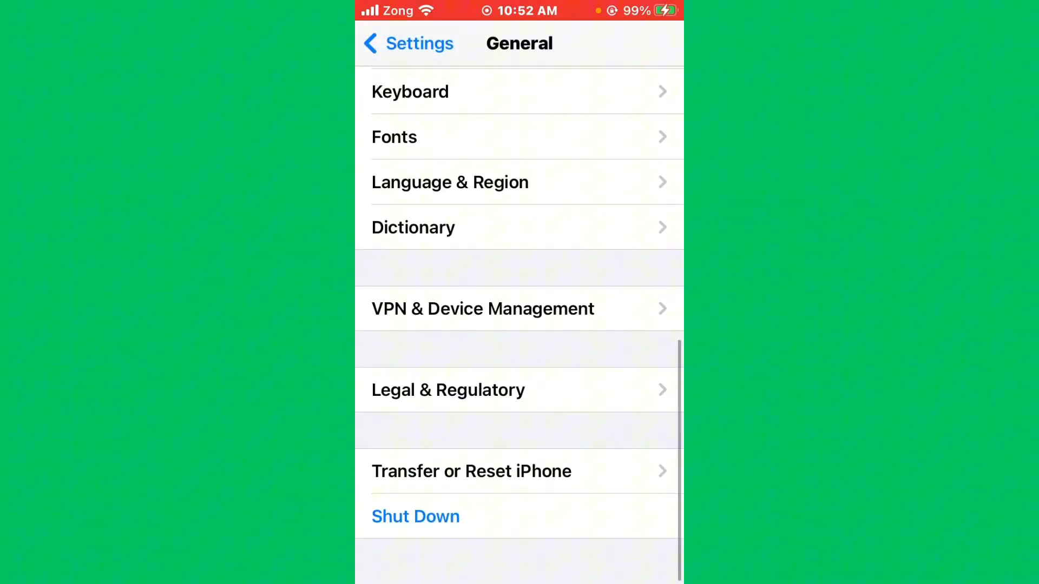
pyautogui.click(470, 471)
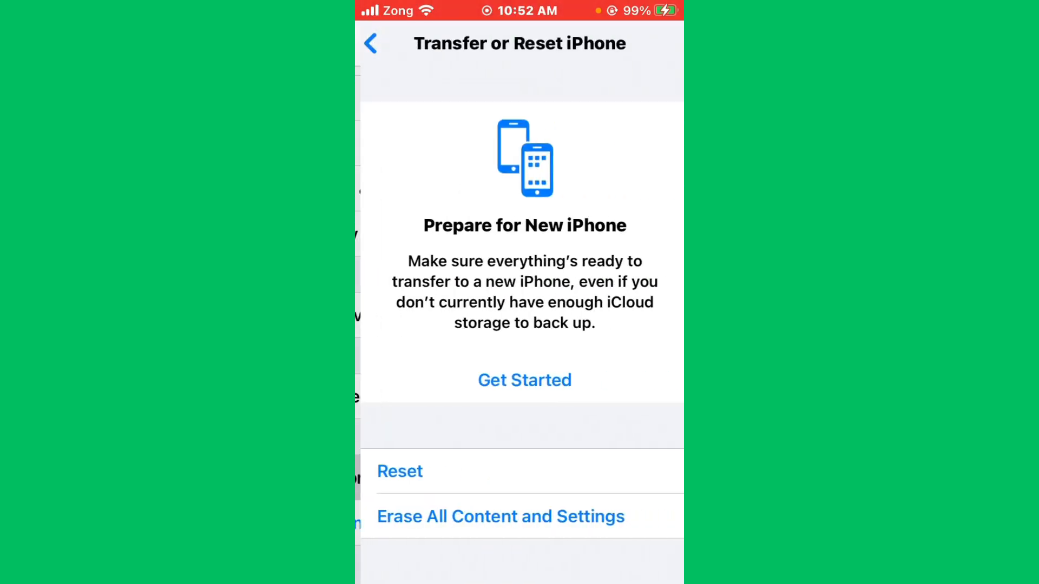
pyautogui.click(399, 471)
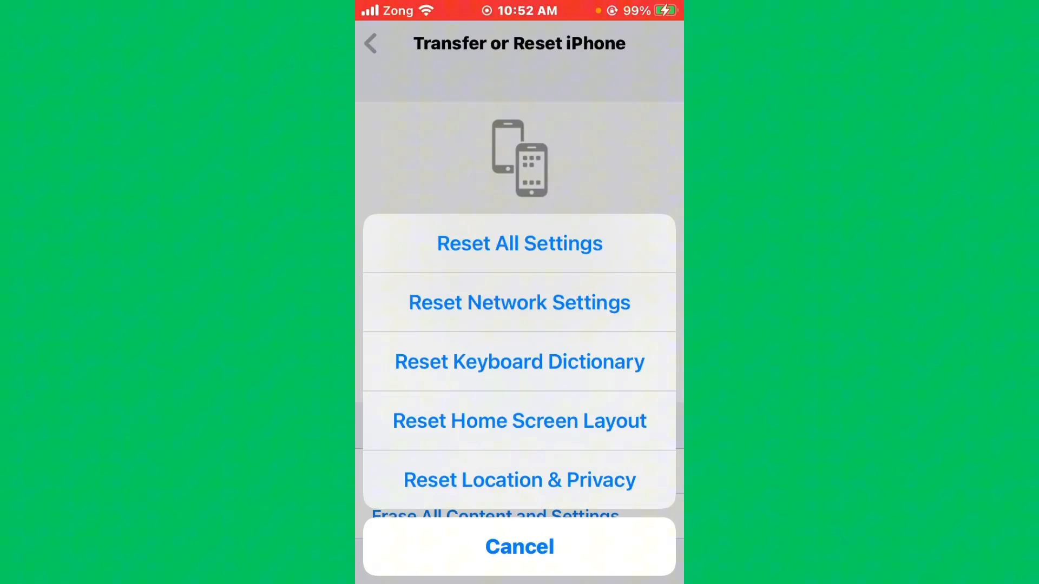
pyautogui.click(520, 546)
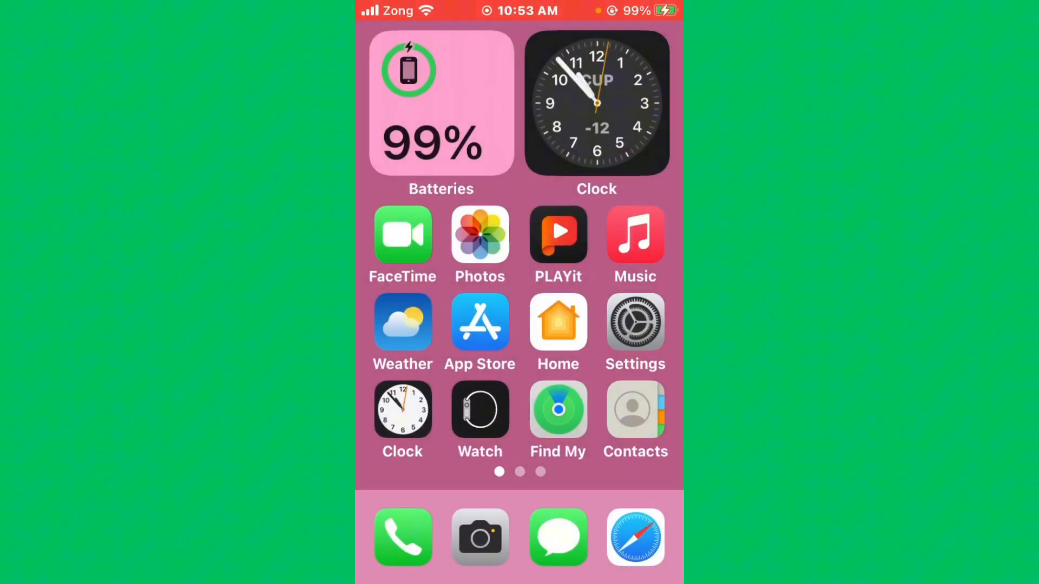
# Step: Swipe to the second Home Screen page where WhatsApp, TikTok, Facebook and Gmail appear
pyautogui.hscroll(-3)
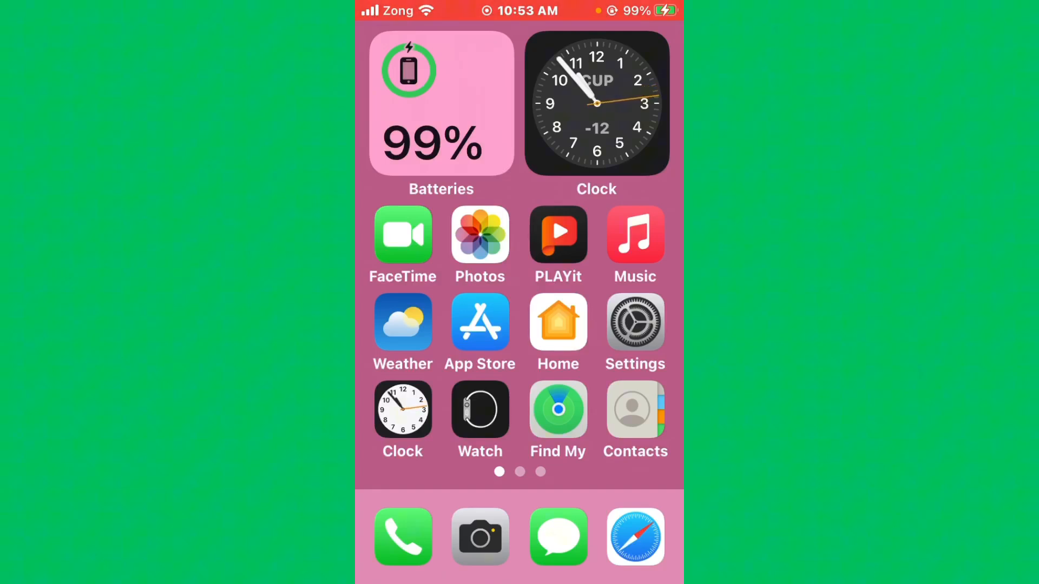
pyautogui.hscroll(-3)
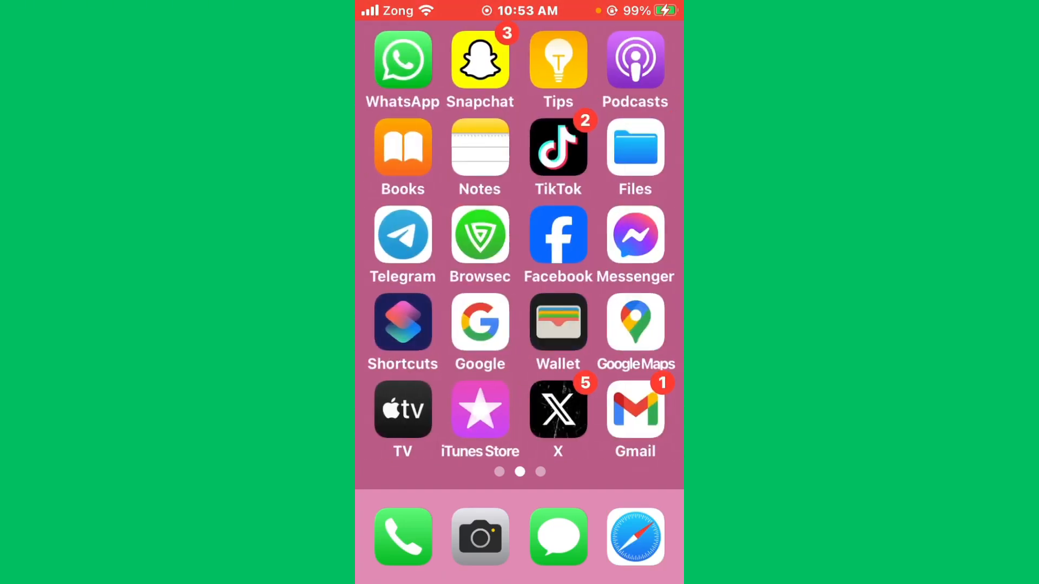